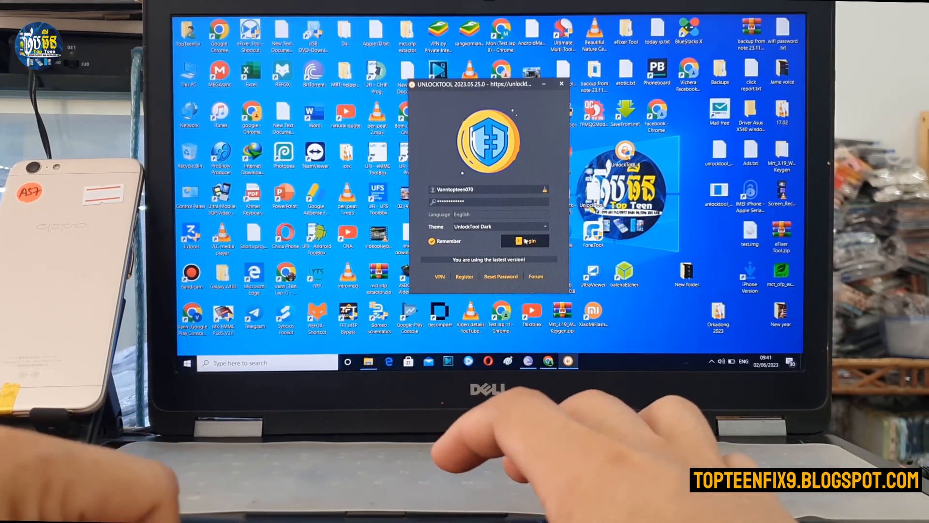
# Step: Sign in to the UnlockTool account, retrying after the 'Server timeout, try again!' error
pyautogui.click(526, 241)
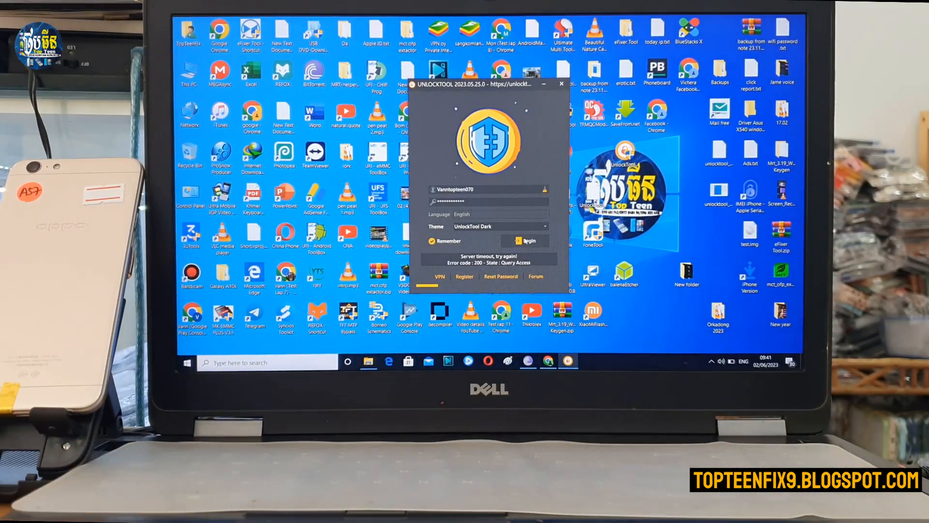
pyautogui.click(523, 240)
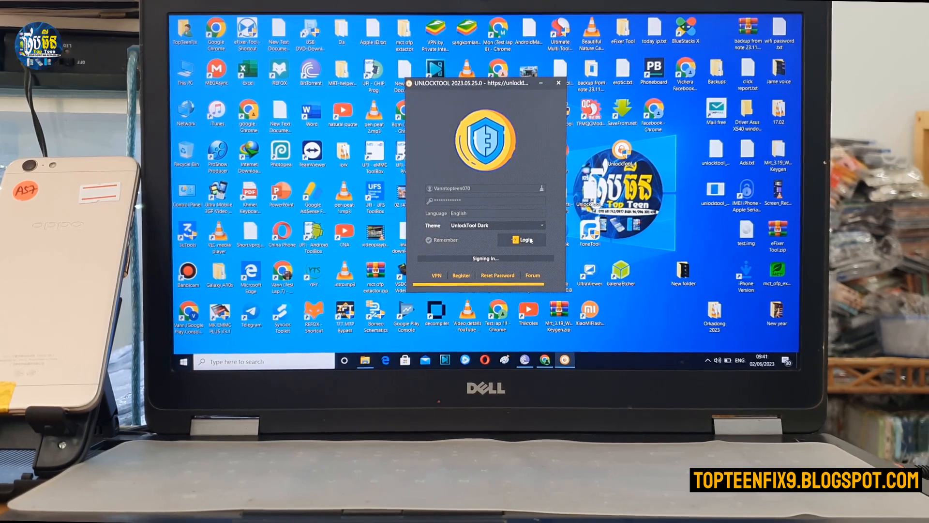
pyautogui.click(521, 240)
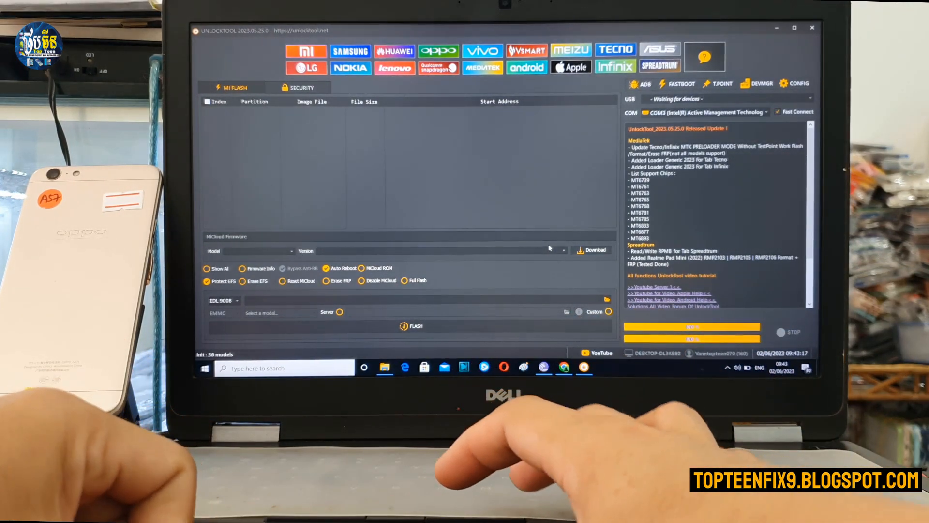
pyautogui.moveTo(541, 160)
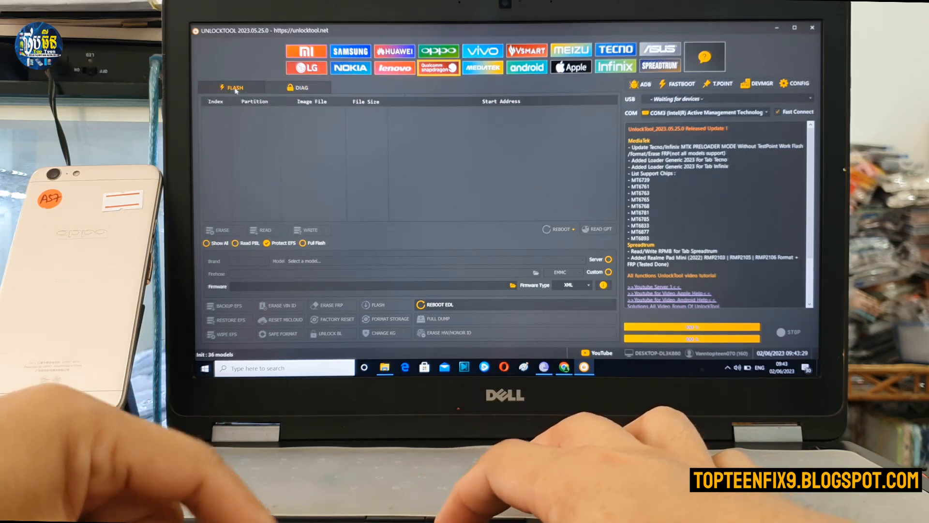
pyautogui.moveTo(504, 210)
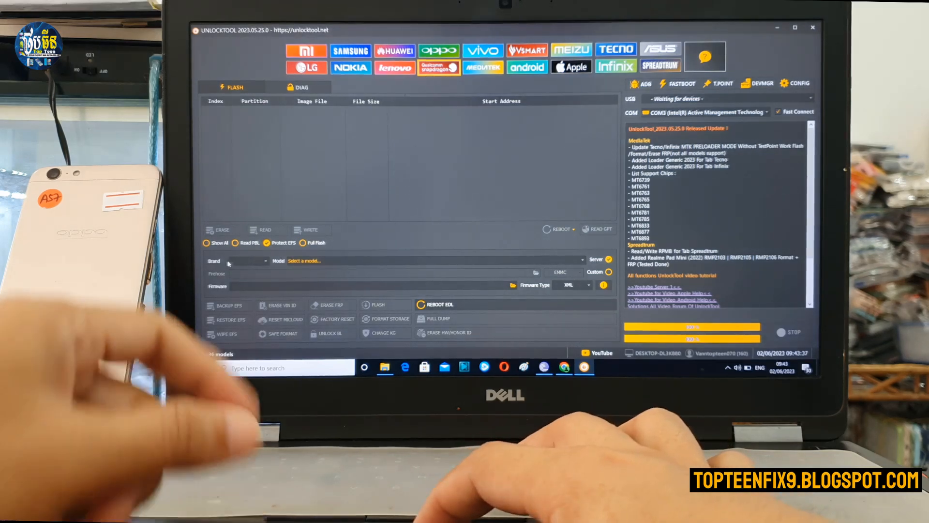
# Step: Select brand OPPO and model Oppo A57 - F3 Lite [CPH1701] as the target device
pyautogui.click(260, 260)
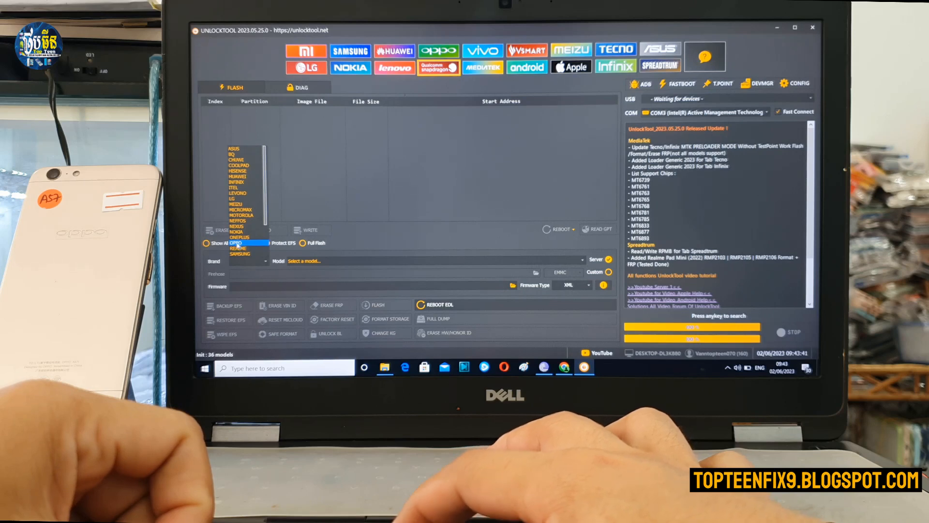
pyautogui.click(238, 242)
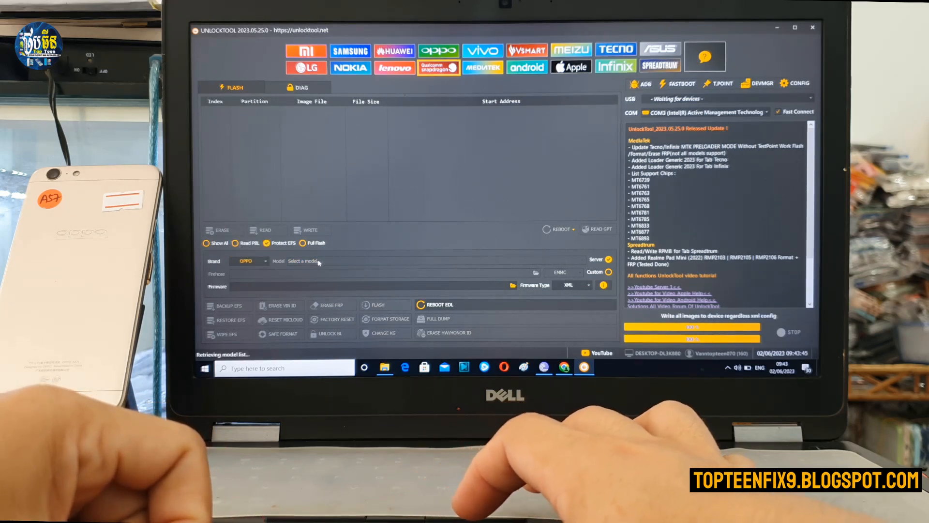
pyautogui.click(304, 260)
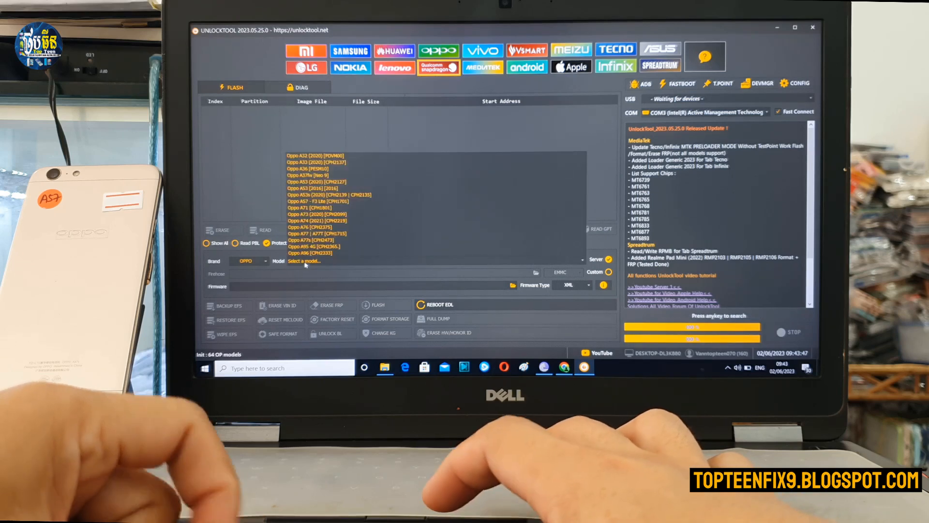
pyautogui.click(317, 207)
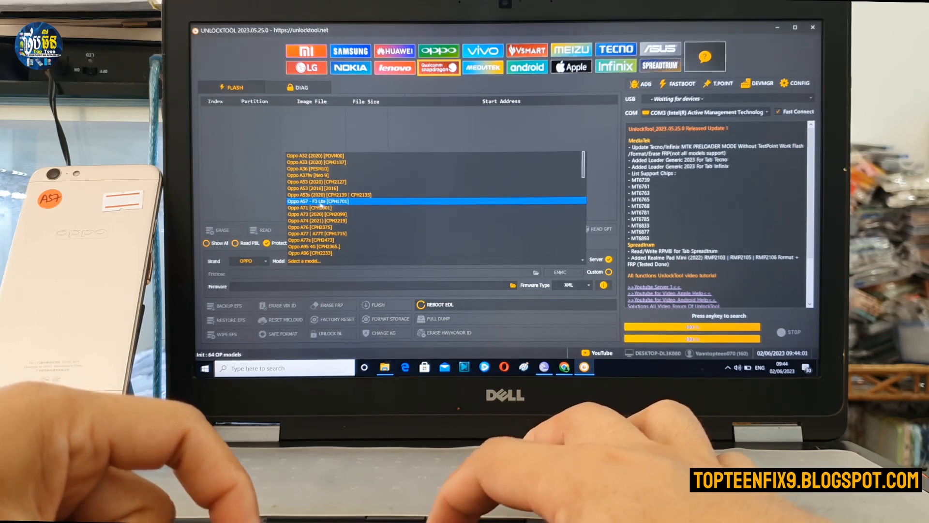
pyautogui.click(316, 202)
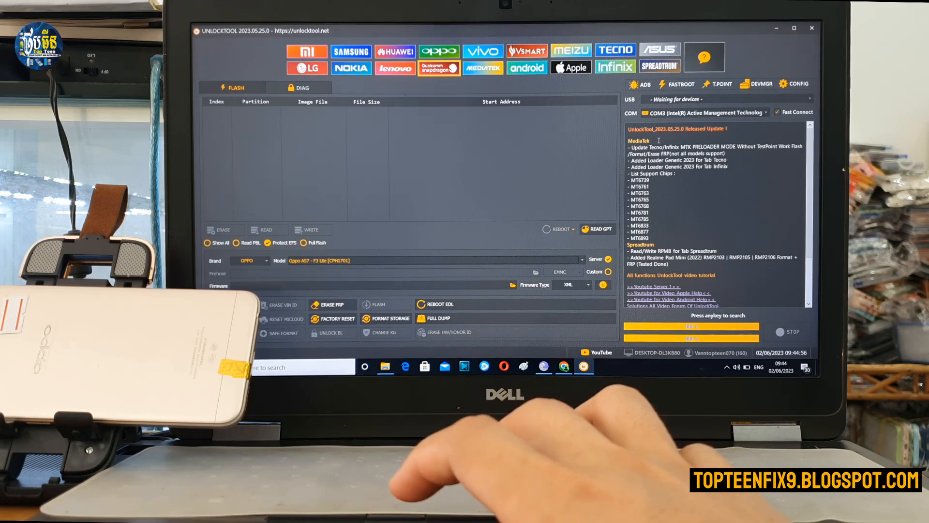
pyautogui.moveTo(748, 102)
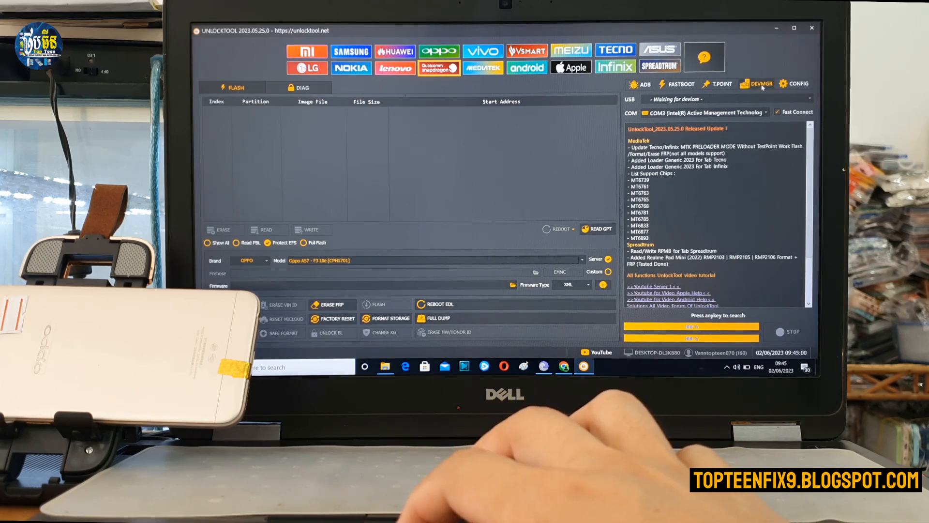
# Step: Launch Windows Device Manager via DEVMGR with the phone cabled in
pyautogui.click(758, 83)
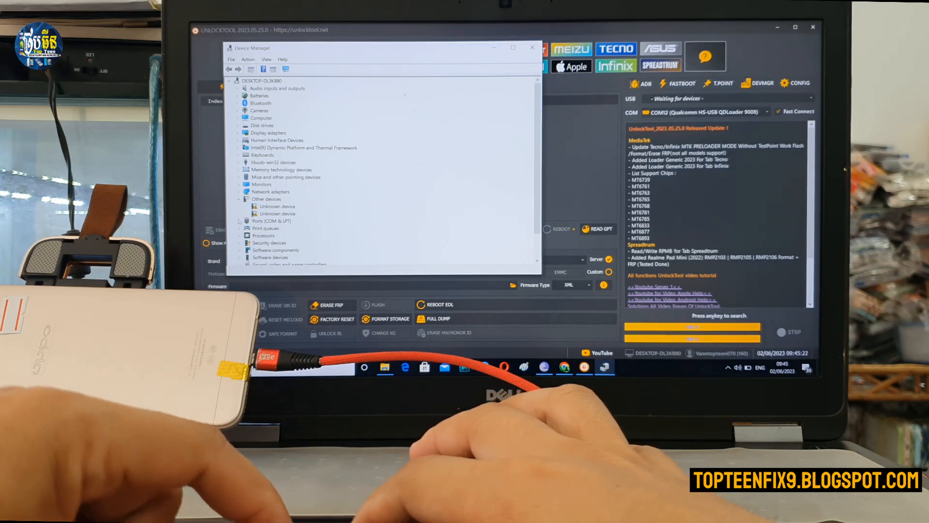
# Step: Expand Ports to confirm Qualcomm HS-USB QDLoader 9008 on COM12, then return to UnlockTool
pyautogui.click(239, 221)
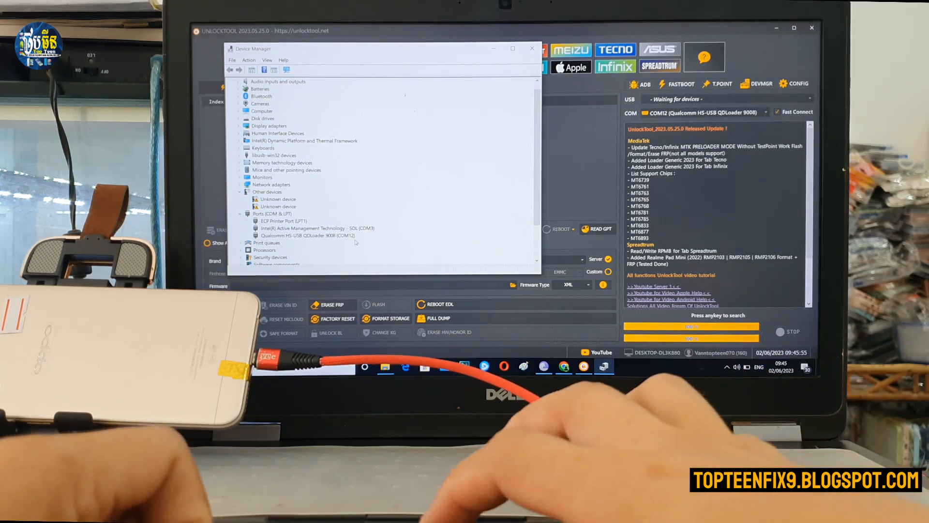
pyautogui.click(532, 48)
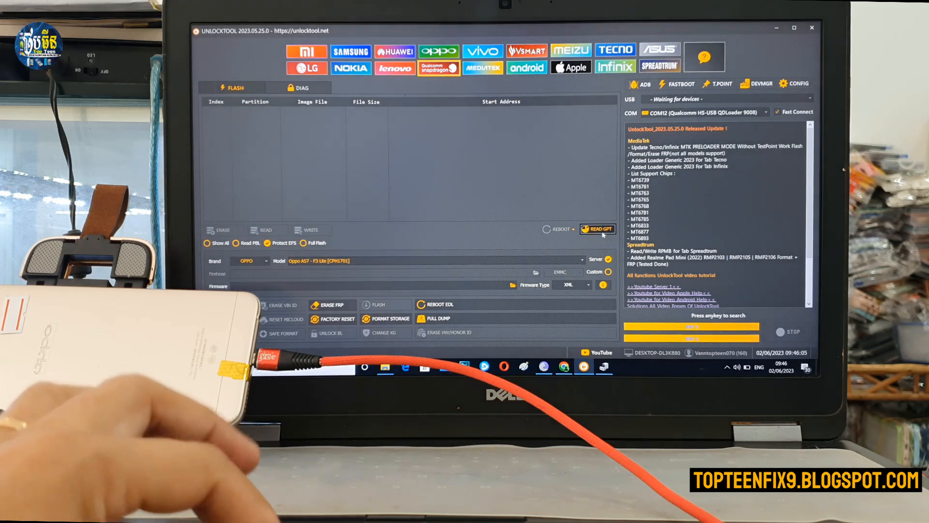
# Step: Read the phone's GPT partition table and start READ to choose a save folder
pyautogui.click(599, 229)
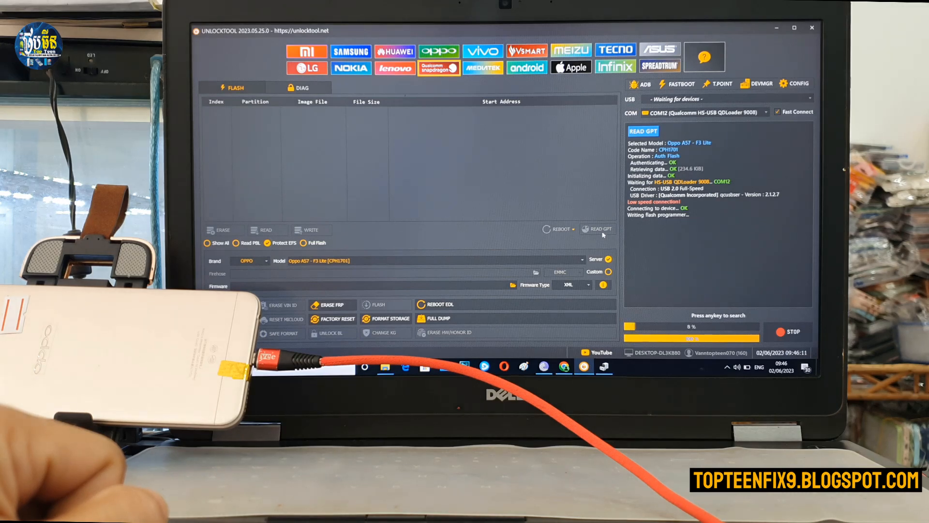
pyautogui.click(600, 229)
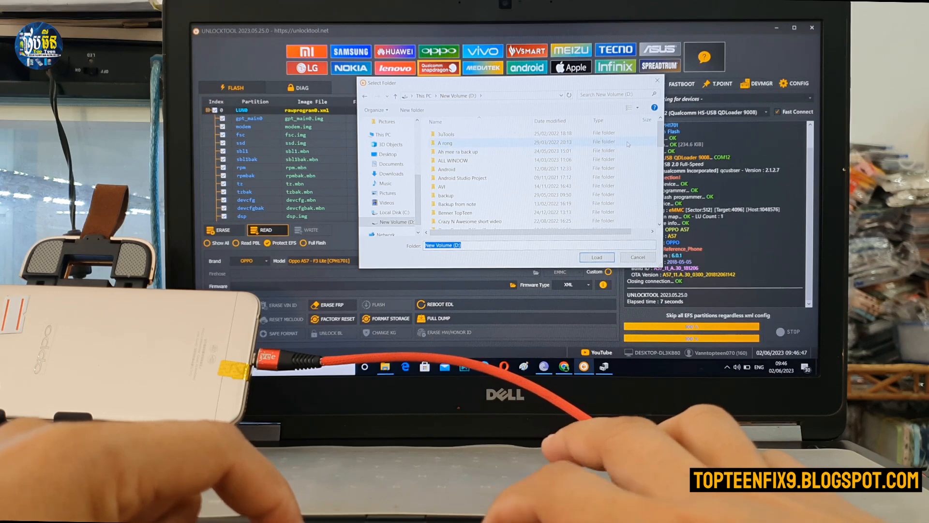
# Step: Create a new folder 'A57 china rom' inside D:\Tool\Oppo Flash as the save location
pyautogui.scroll(-3)
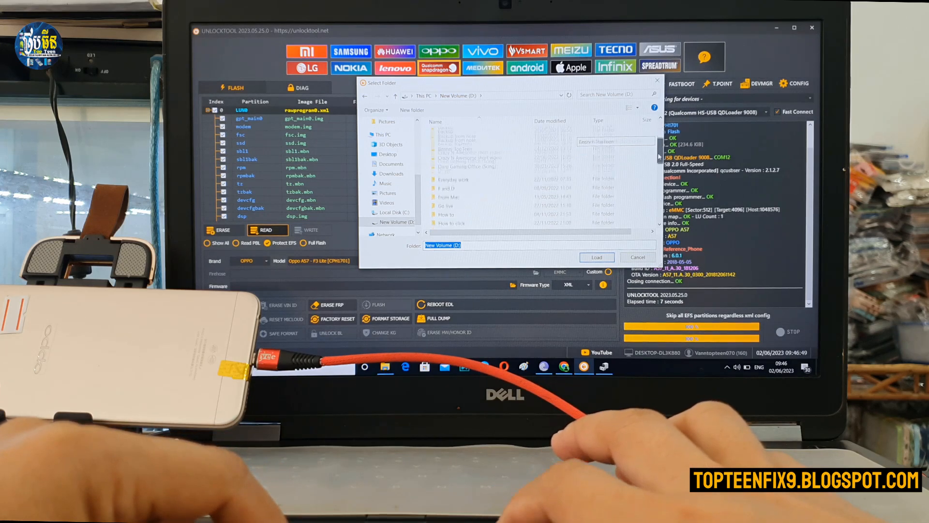
pyautogui.scroll(-3)
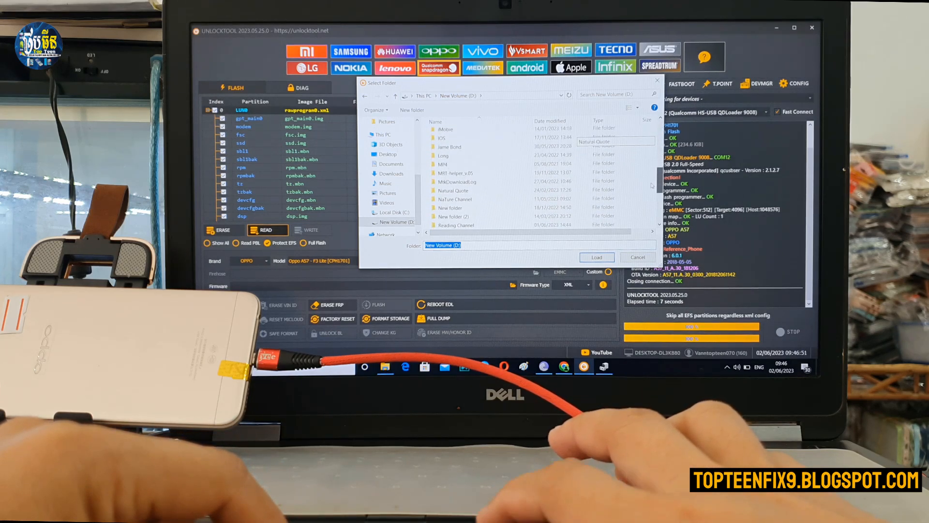
pyautogui.scroll(-3)
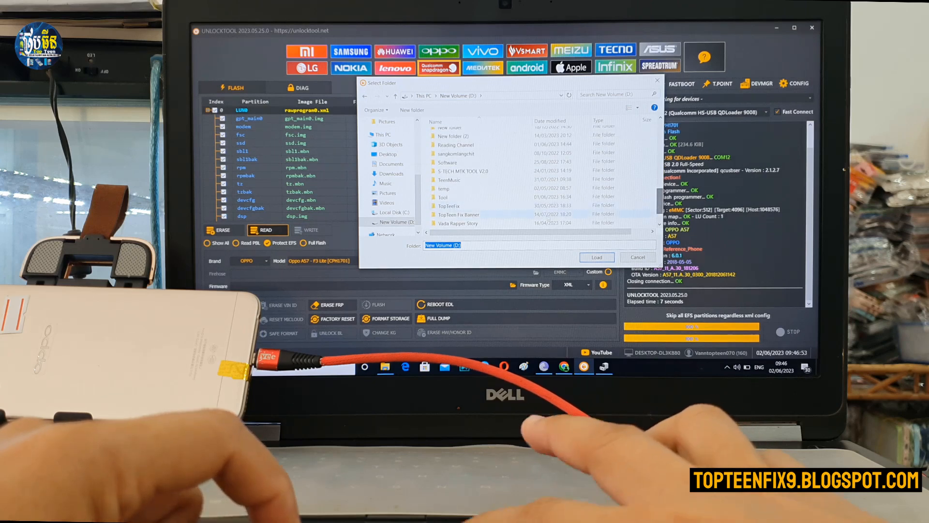
pyautogui.doubleClick(443, 198)
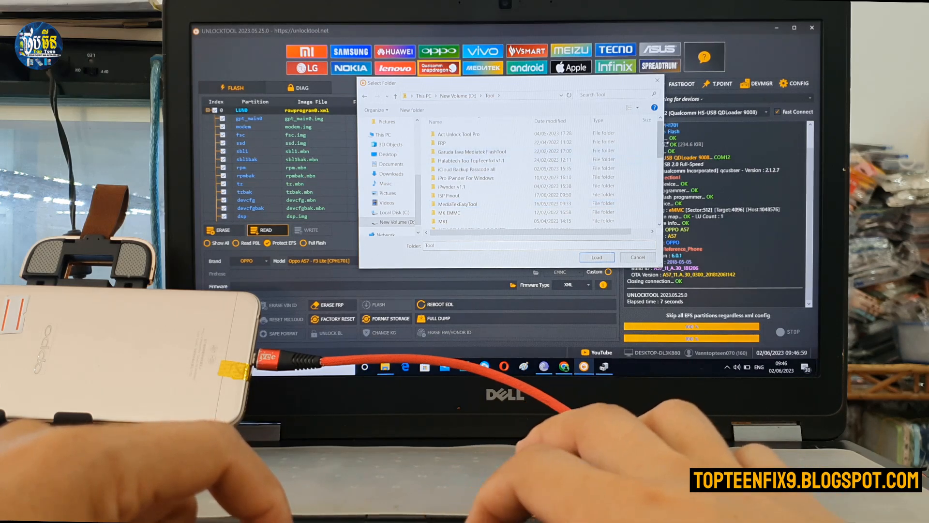
pyautogui.scroll(-3)
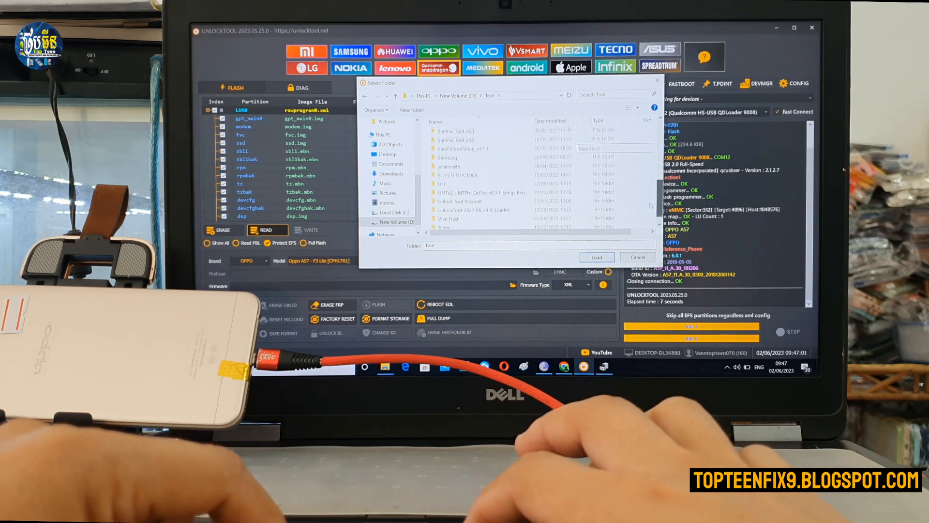
pyautogui.scroll(3)
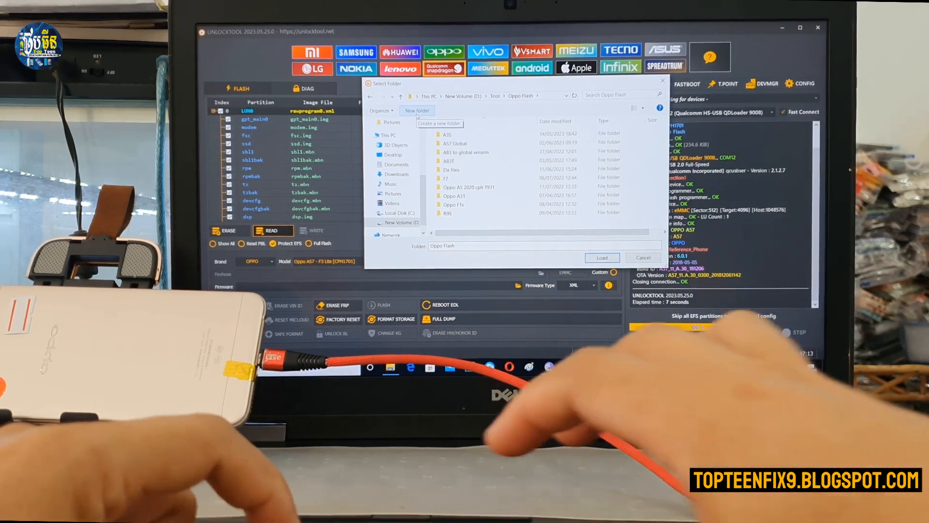
pyautogui.click(418, 110)
pyautogui.write('A57 ')
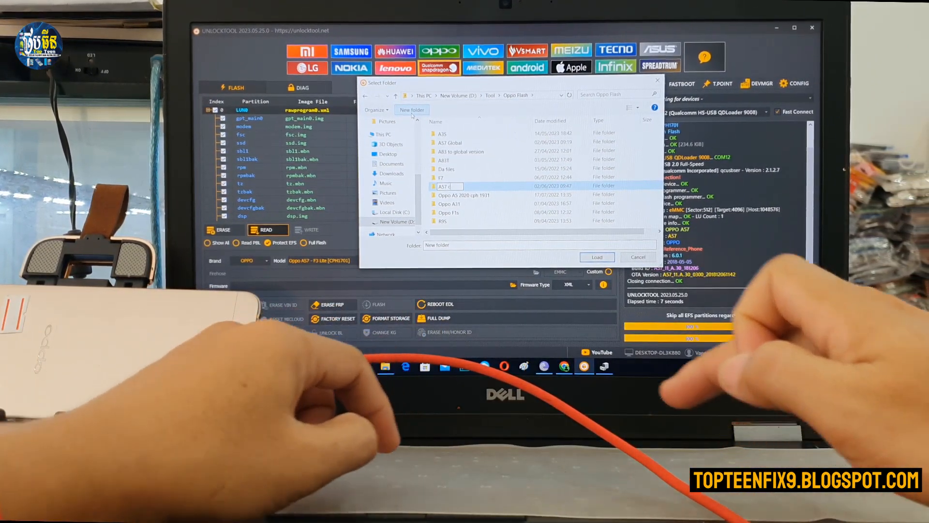
pyautogui.write('china rom')
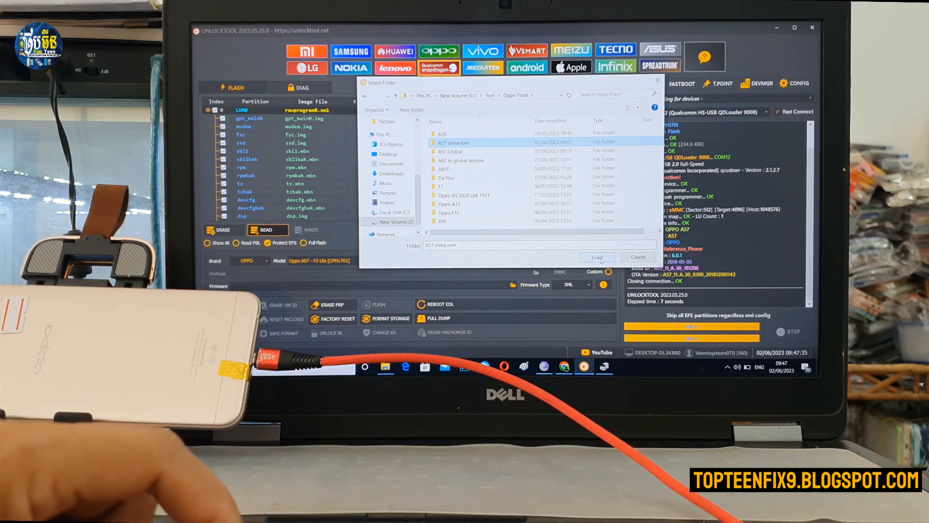
# Step: Load A57 china rom as the destination, read partitions through userdata, then stop the operation
pyautogui.click(596, 257)
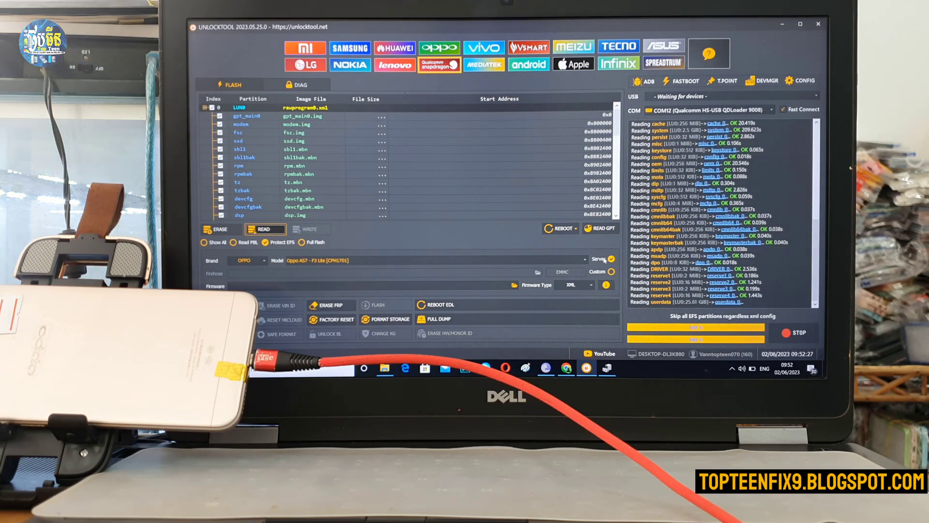
pyautogui.click(796, 332)
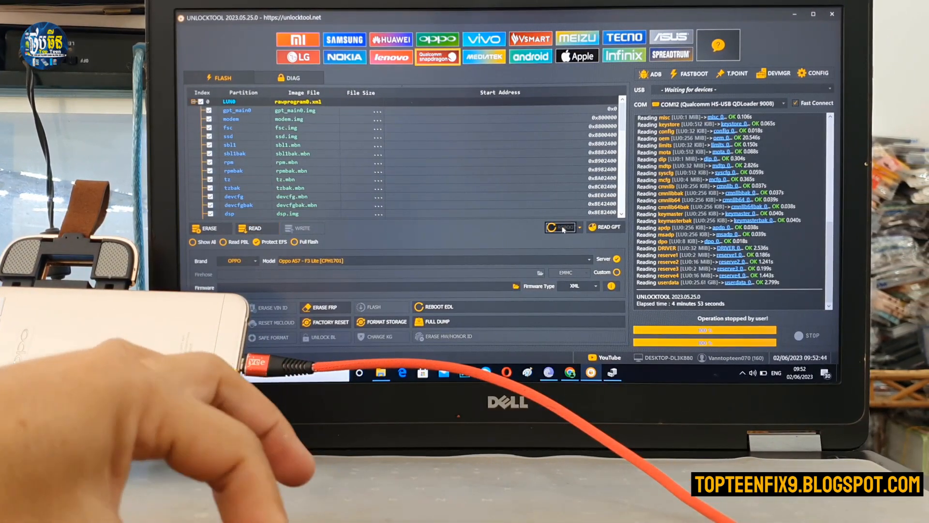
# Step: Reboot the Oppo A57 from UnlockTool after the read is stopped
pyautogui.click(561, 226)
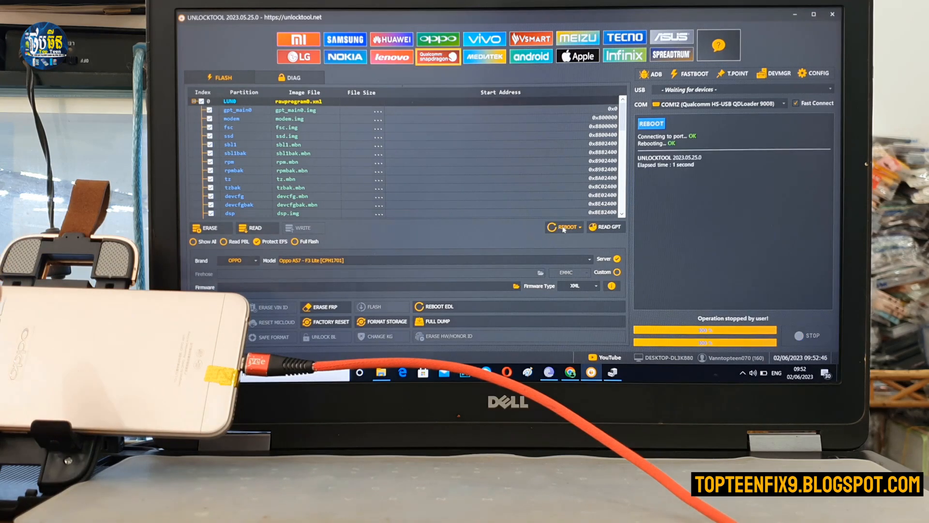